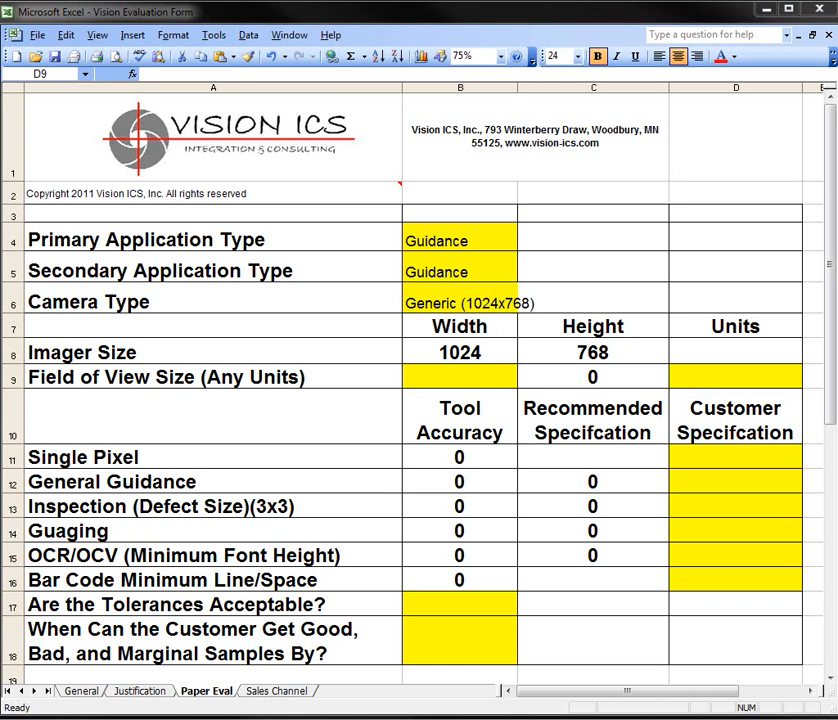
{"action": "mouse_move", "coordinate": [570, 670]}
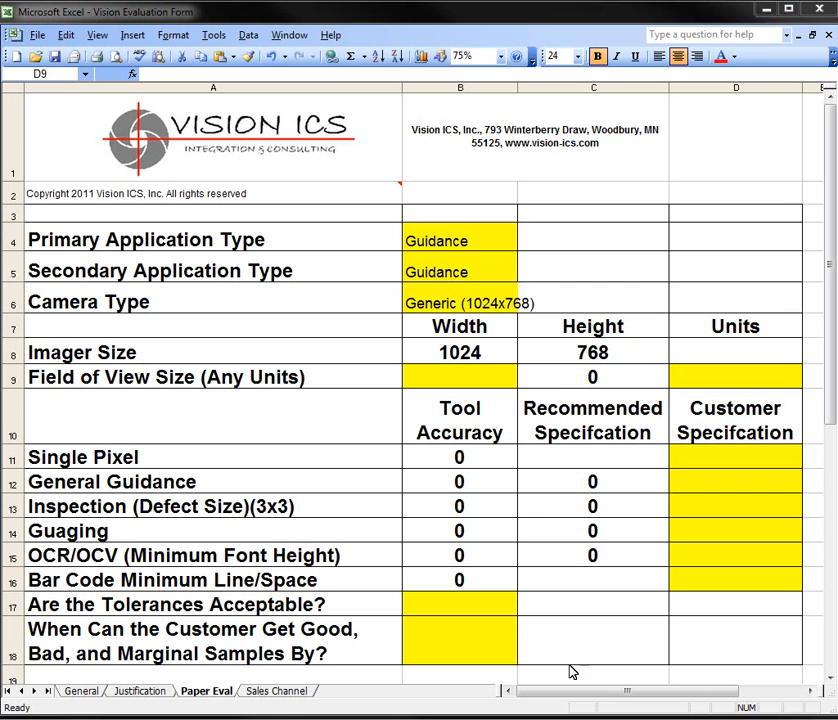
{"action": "mouse_move", "coordinate": [488, 236]}
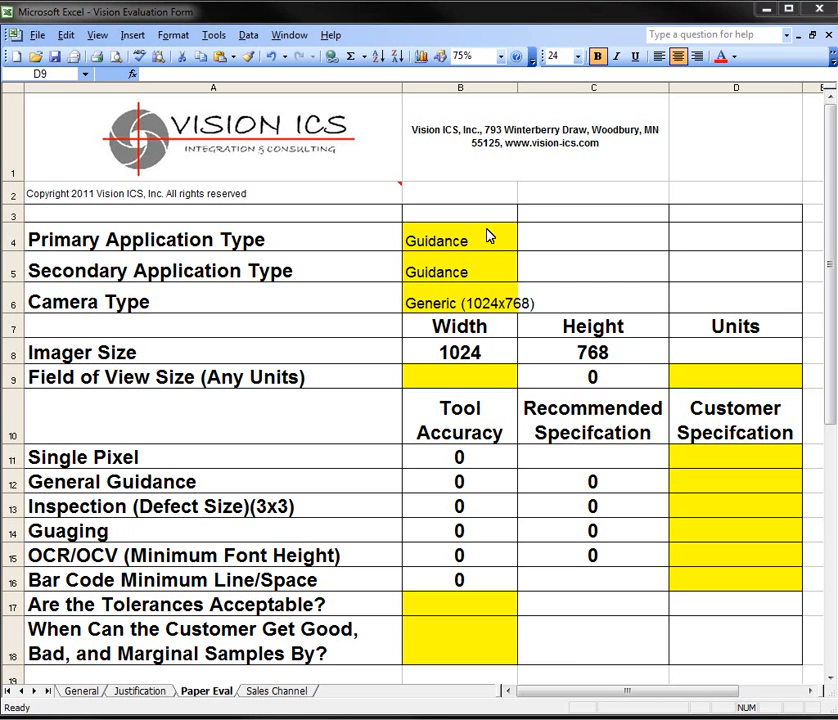
Step: Choose Inspection - Assembly Inspection as the primary application type, leaving Guidance as secondary
{"action": "left_click", "coordinate": [736, 376]}
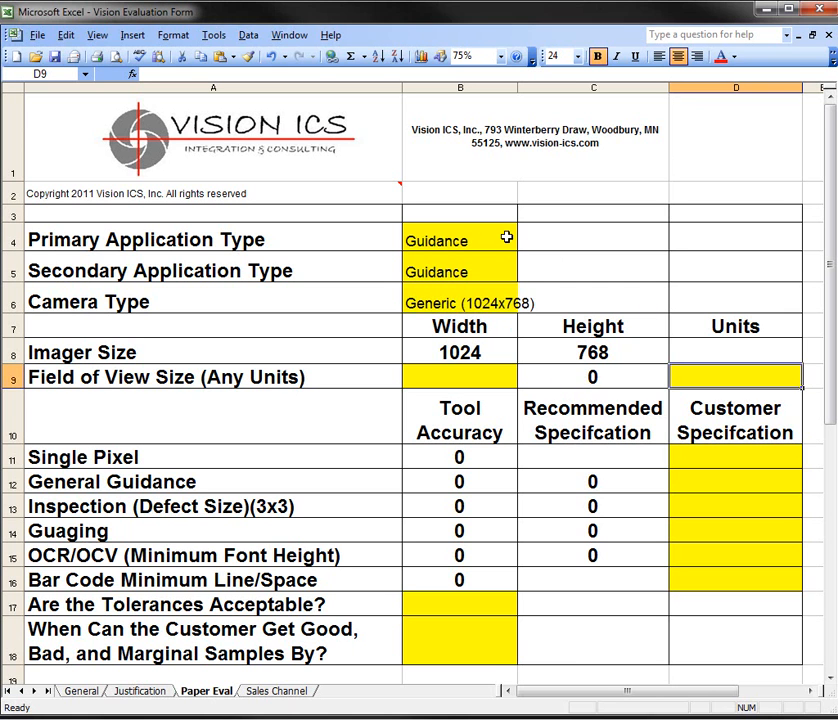
{"action": "left_click", "coordinate": [460, 240]}
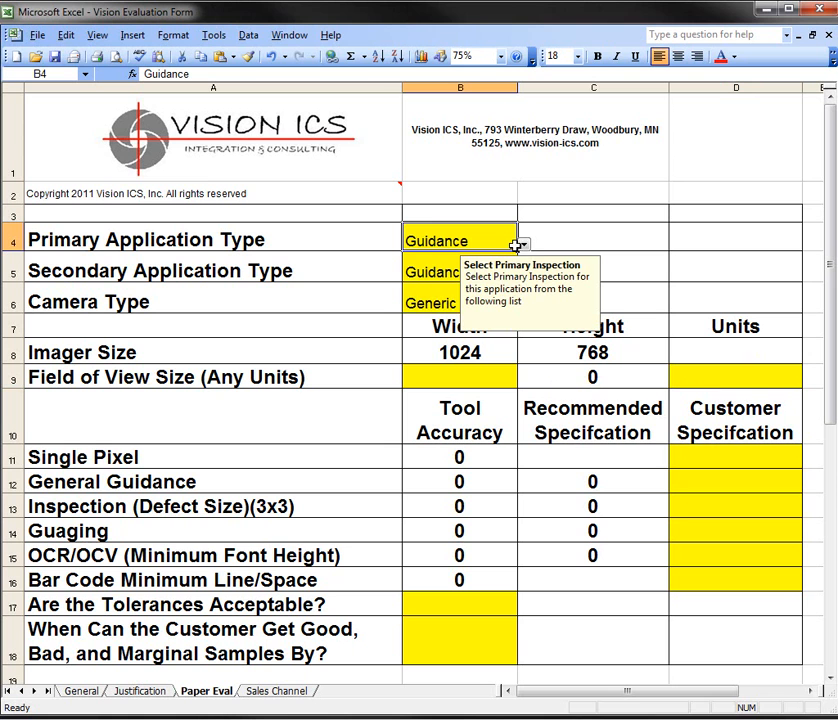
{"action": "left_click", "coordinate": [520, 240]}
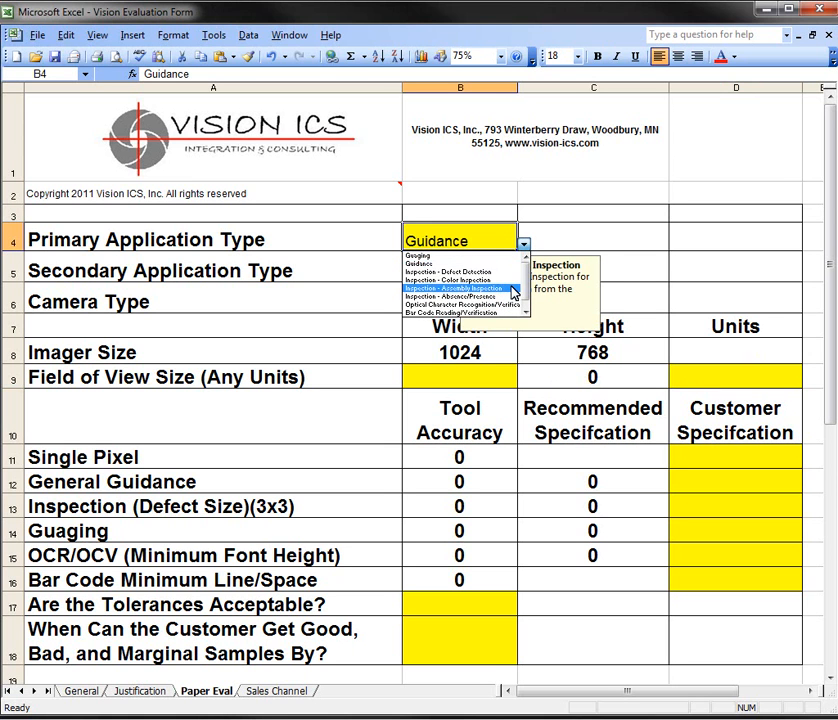
{"action": "left_click", "coordinate": [458, 288]}
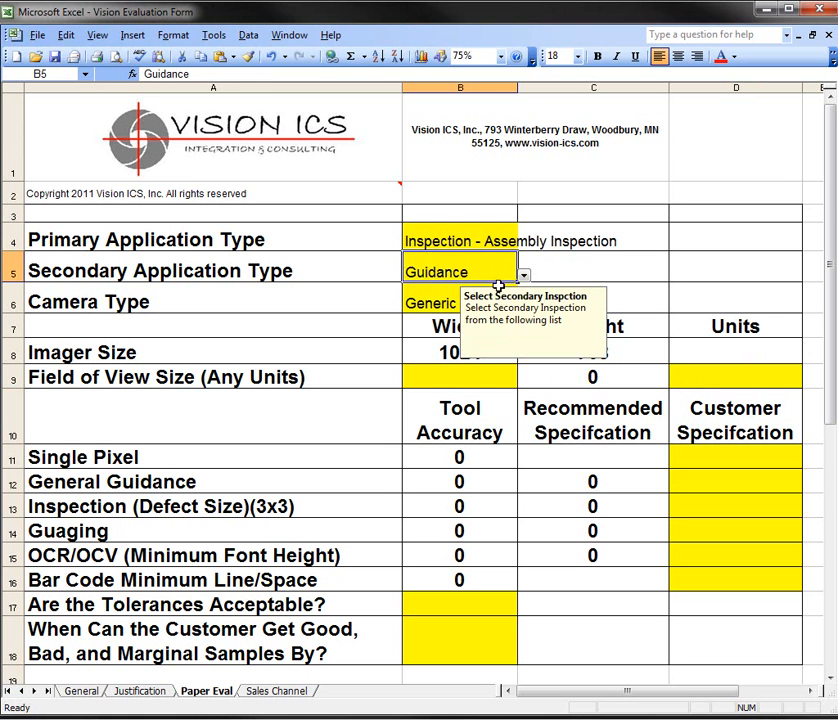
{"action": "left_click", "coordinate": [520, 272]}
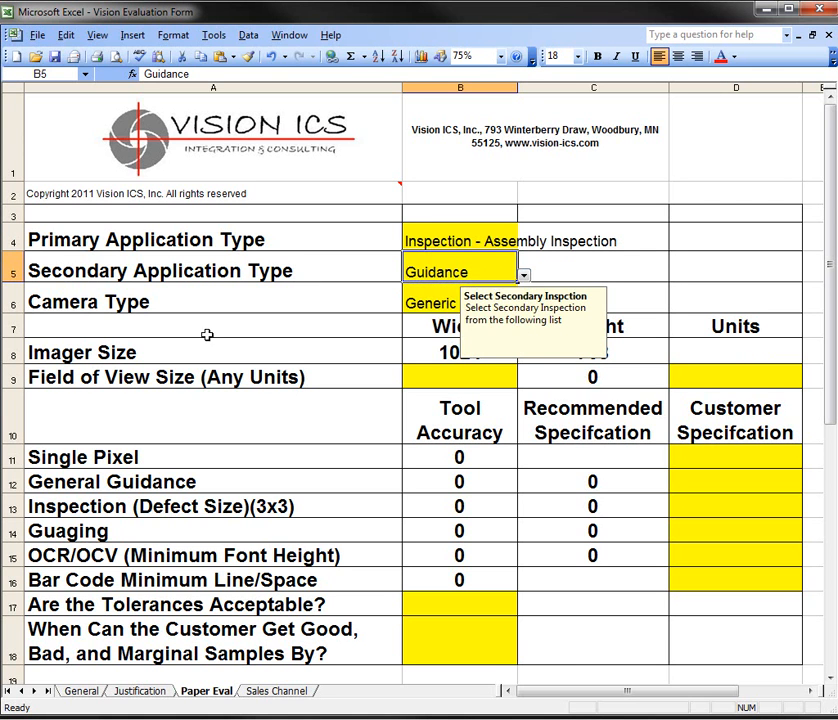
{"action": "left_click", "coordinate": [88, 300]}
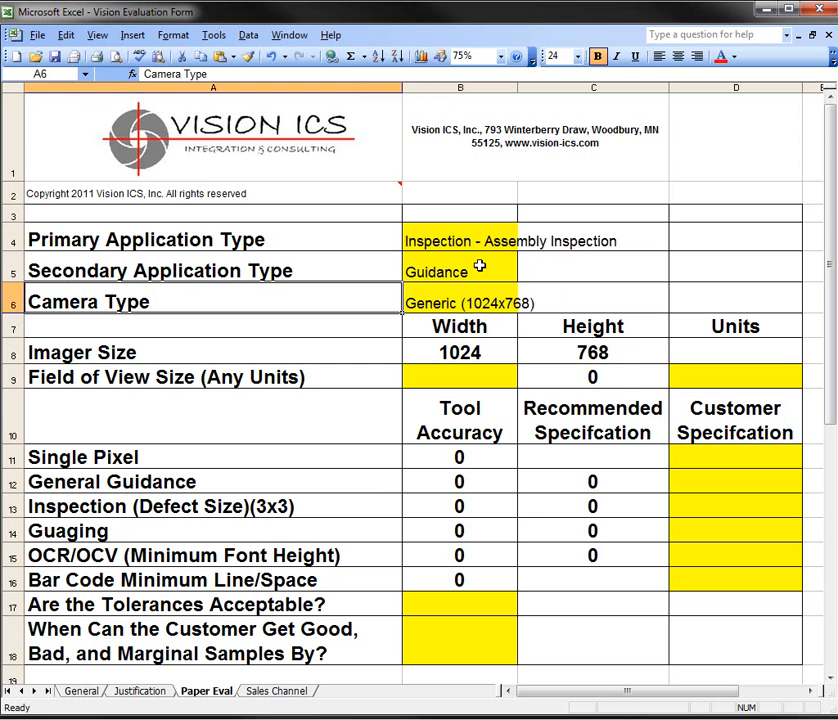
Step: Choose the Cognex InSight Super High Resolution (2448x2048) camera, giving a 2448 by 2048 imager
{"action": "left_click", "coordinate": [524, 302]}
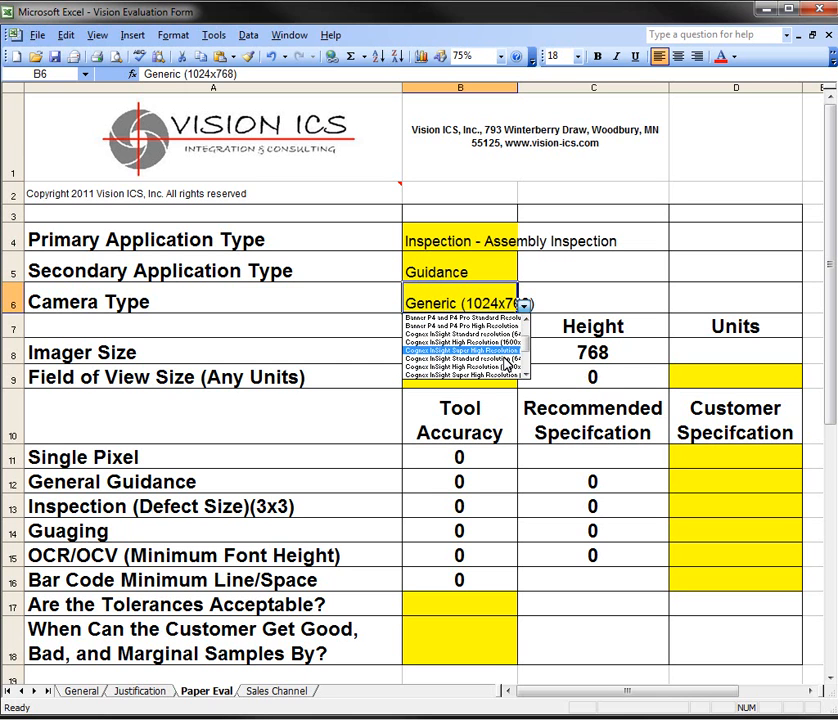
{"action": "left_click", "coordinate": [460, 378]}
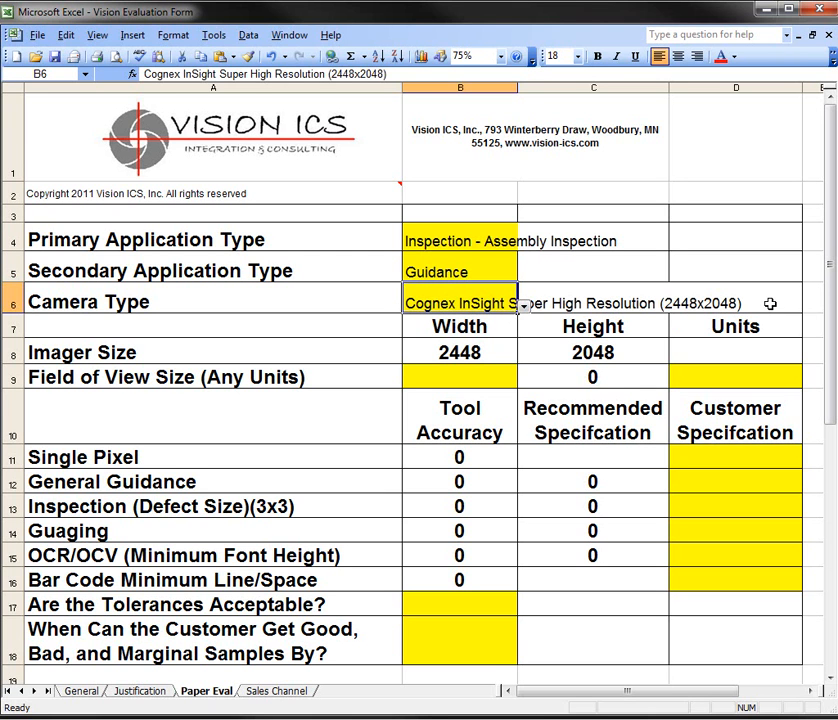
{"action": "mouse_move", "coordinate": [356, 358]}
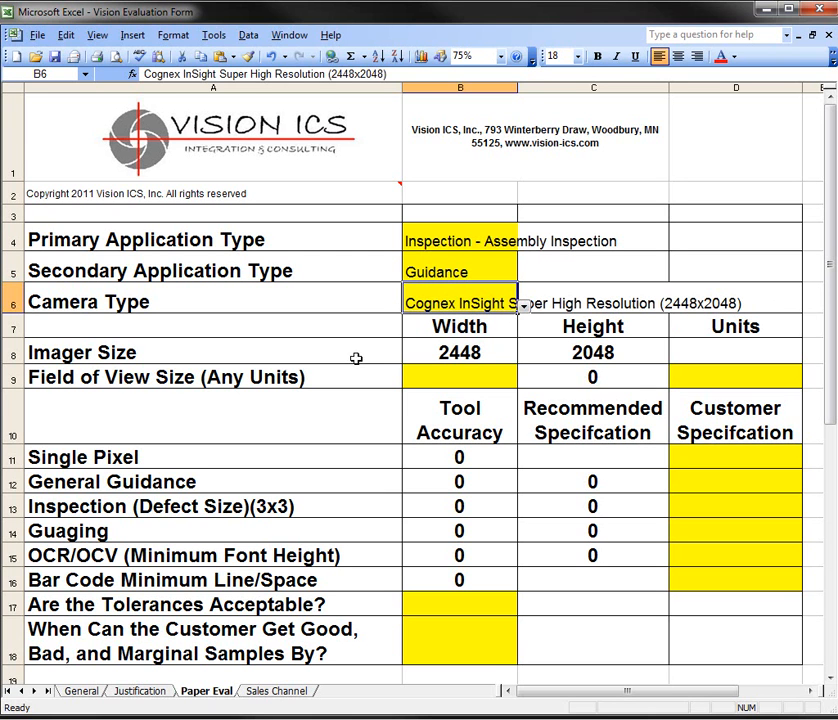
{"action": "mouse_move", "coordinate": [426, 384]}
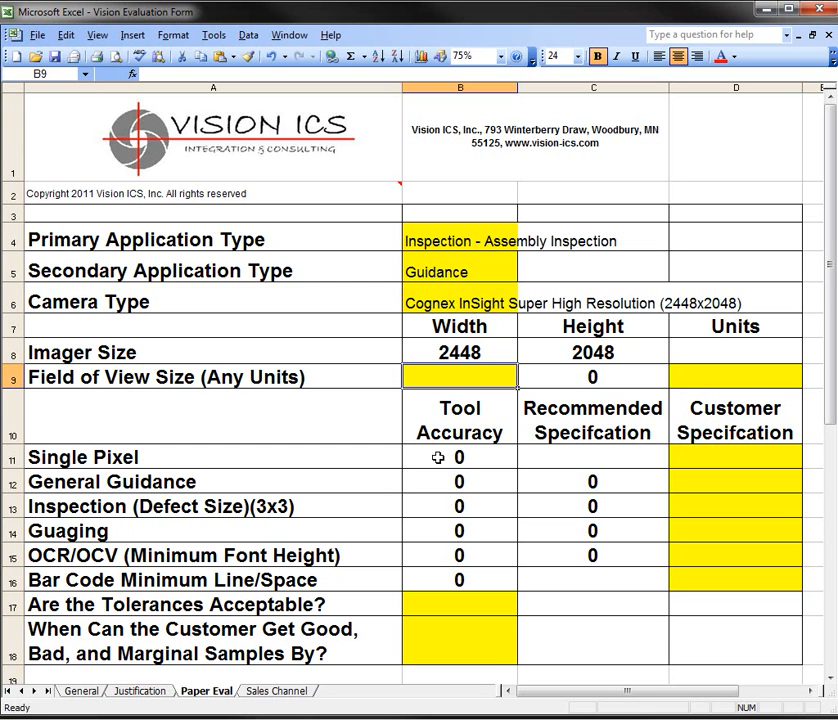
Step: Enter a field-of-view width of 6.5 with units set to Inches so accuracy figures recalculate
{"action": "type", "text": "5"}
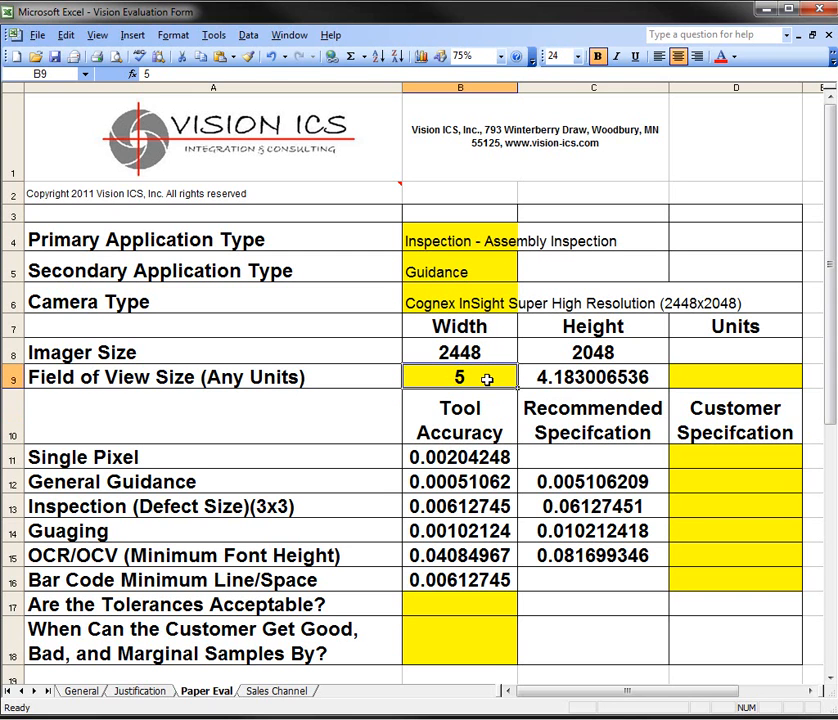
{"action": "type", "text": "6"}
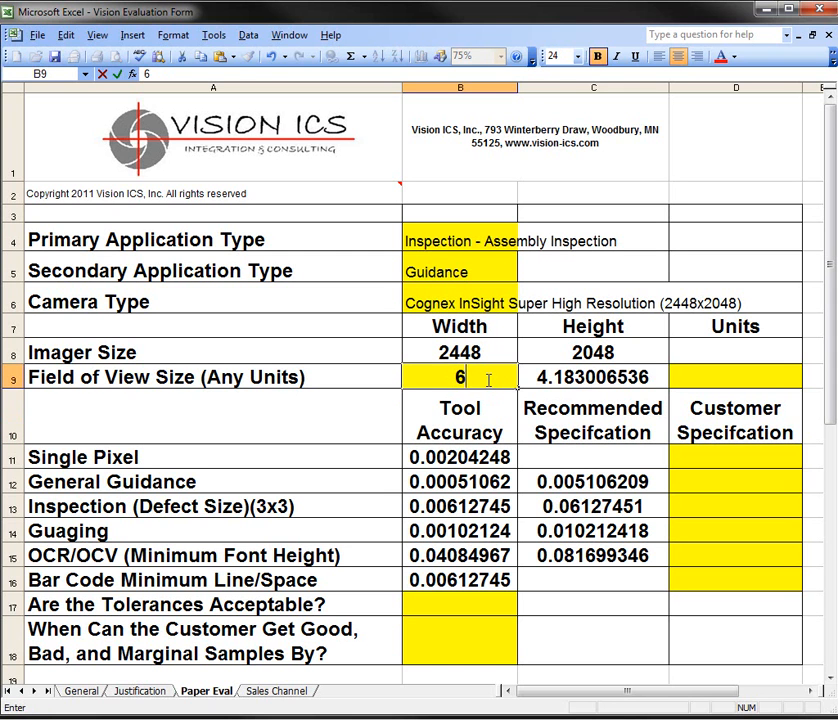
{"action": "type", "text": ".5"}
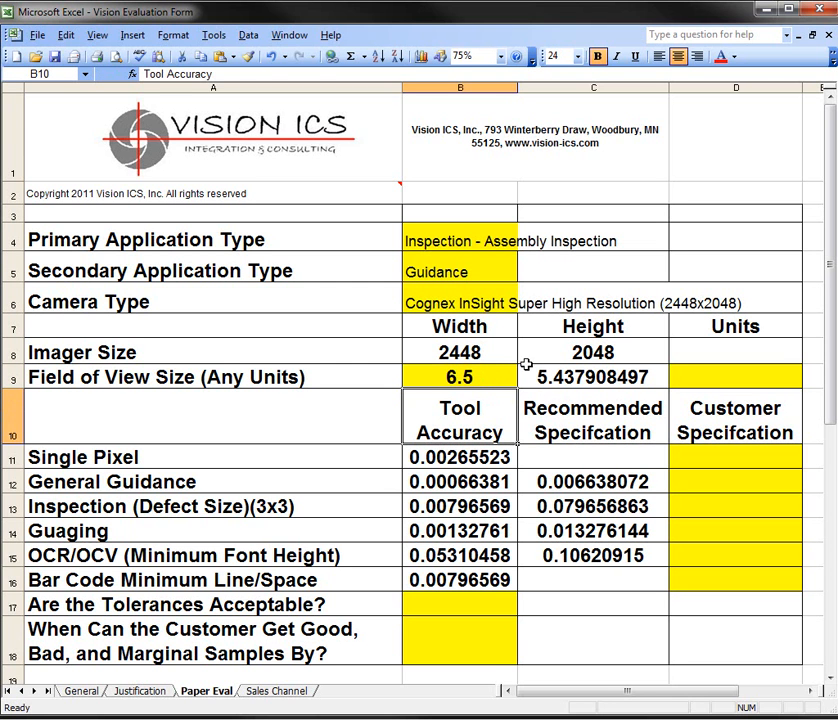
{"action": "mouse_move", "coordinate": [572, 380]}
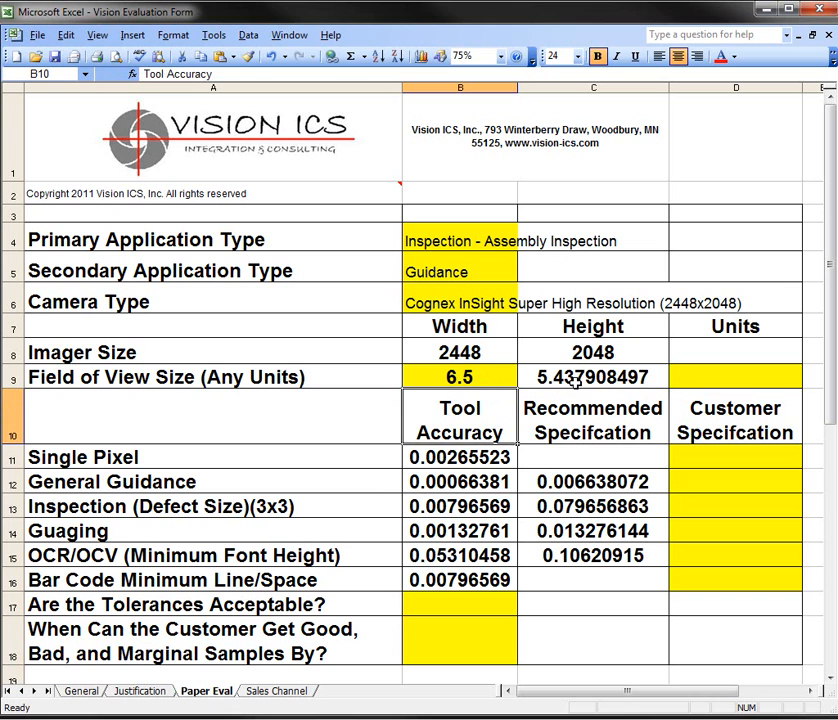
{"action": "left_click", "coordinate": [736, 376]}
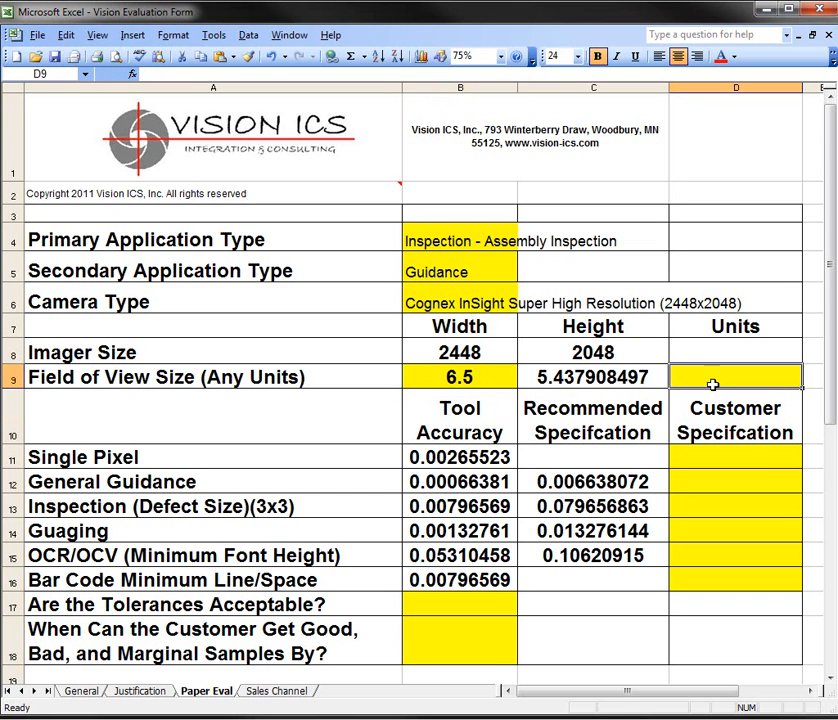
{"action": "type", "text": "Inches"}
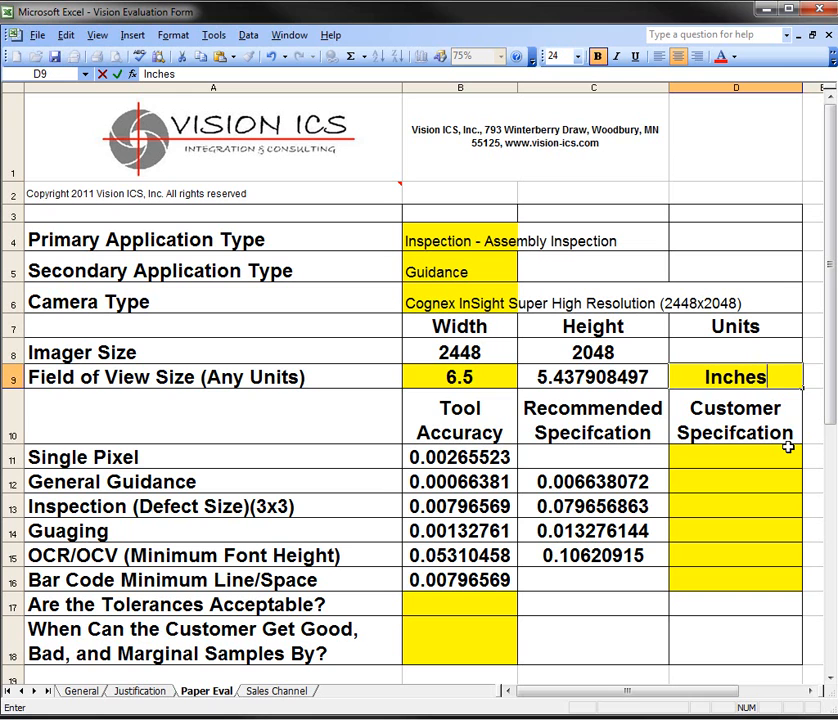
{"action": "left_click", "coordinate": [736, 480]}
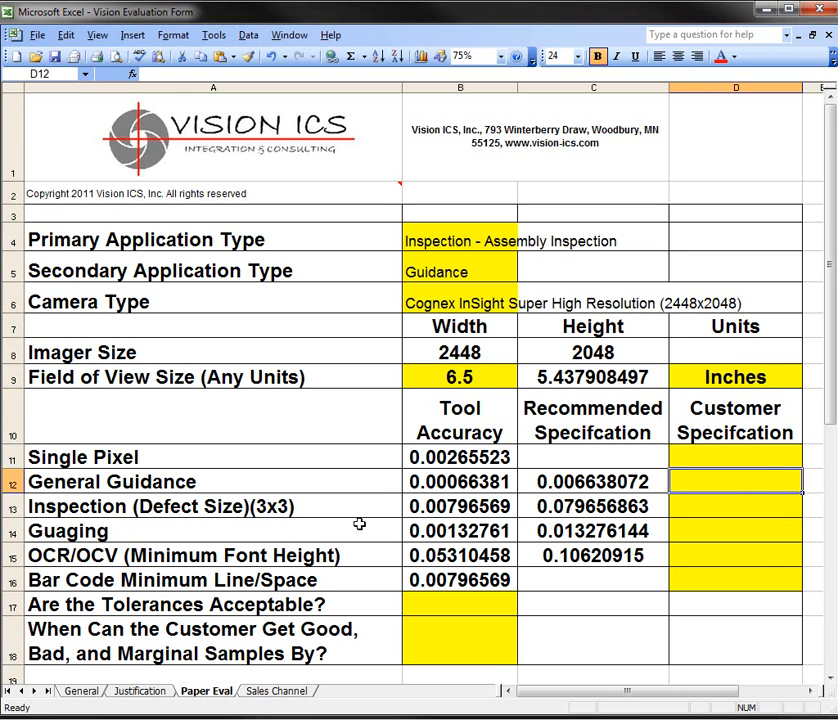
{"action": "mouse_move", "coordinate": [428, 580]}
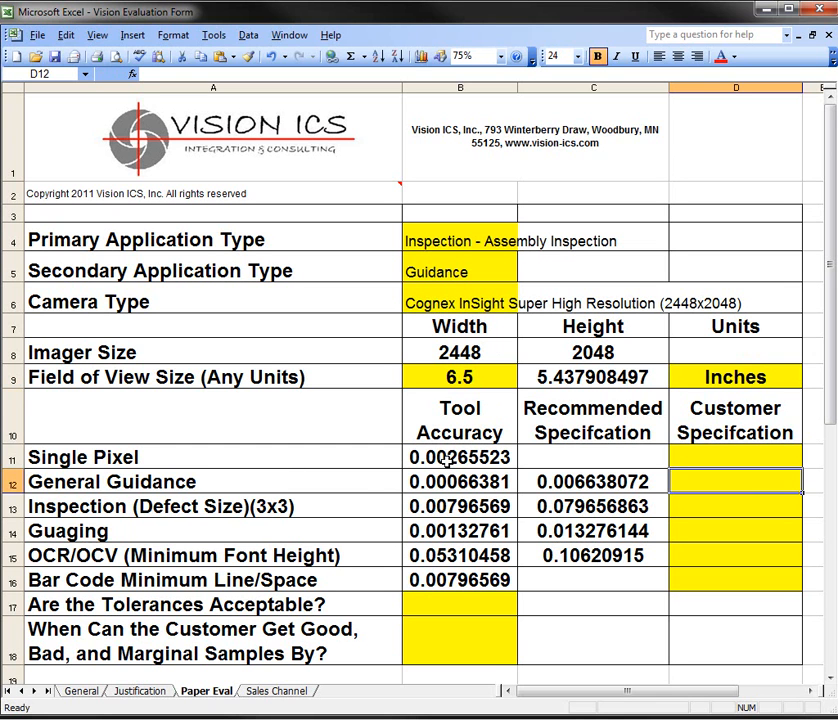
{"action": "mouse_move", "coordinate": [358, 492]}
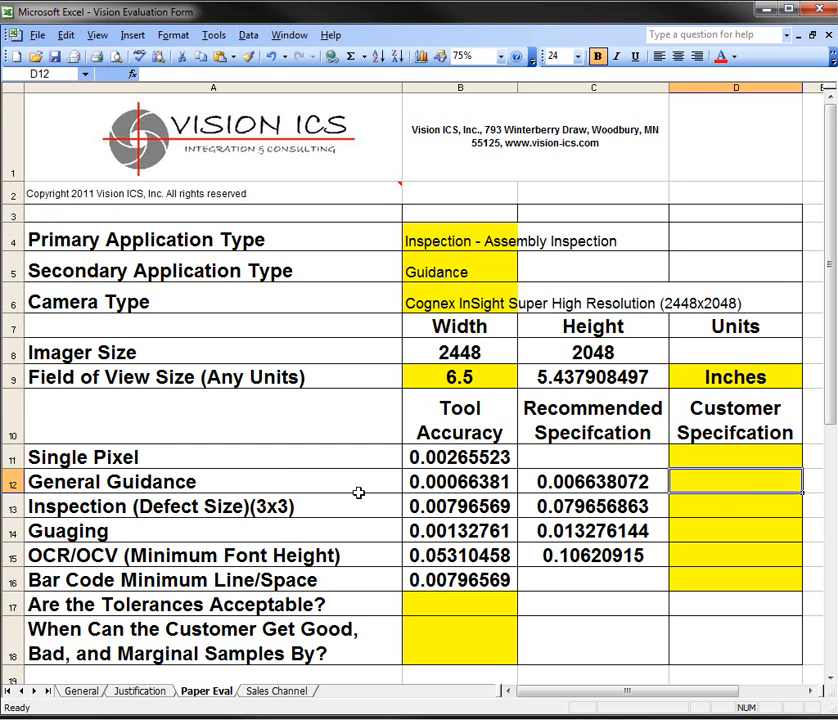
Step: Review the General Guidance accuracy calculation for the 6.5-inch field, then return to the camera type
{"action": "left_click", "coordinate": [460, 480]}
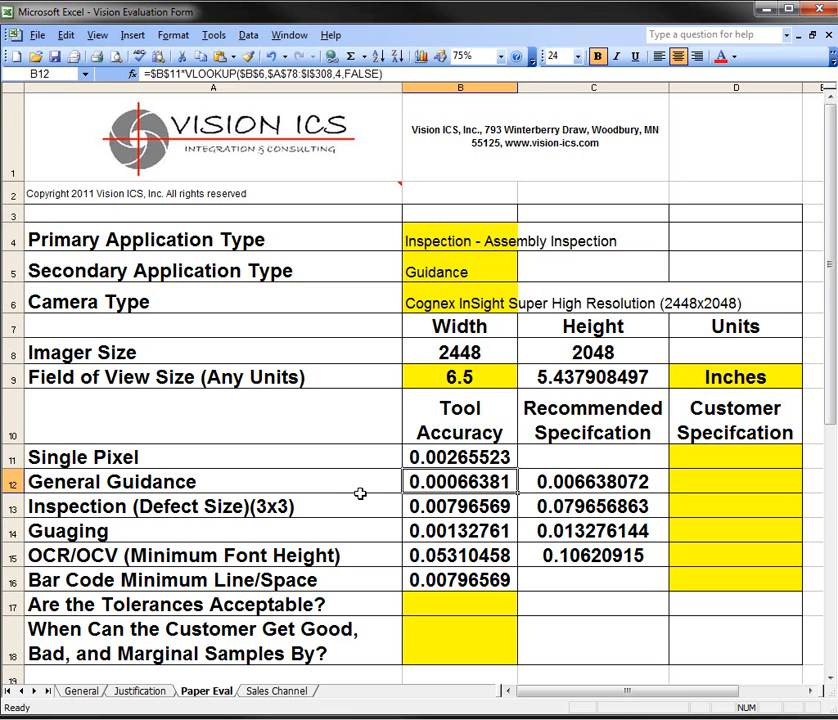
{"action": "left_click", "coordinate": [476, 488]}
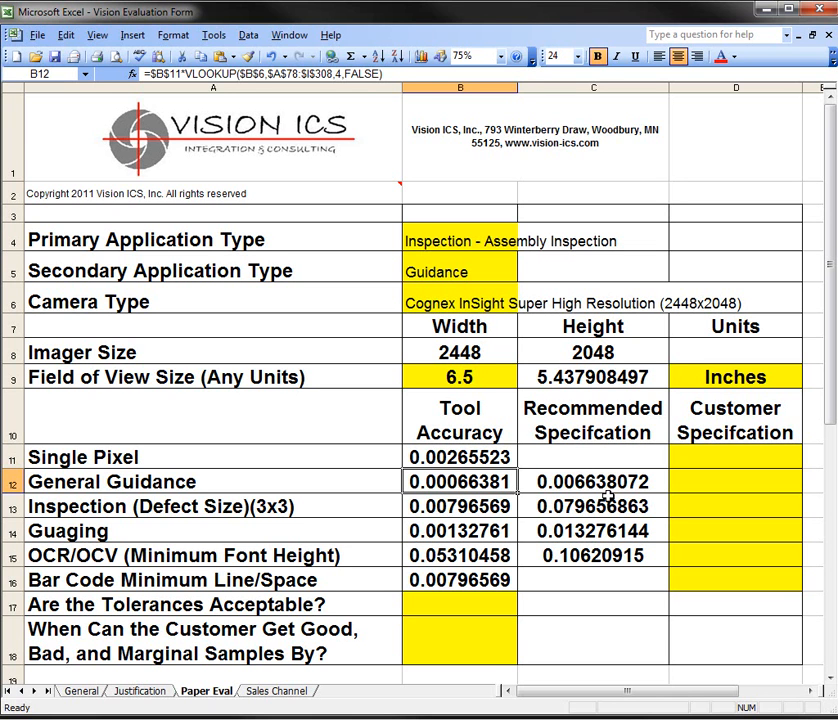
{"action": "mouse_move", "coordinate": [604, 490]}
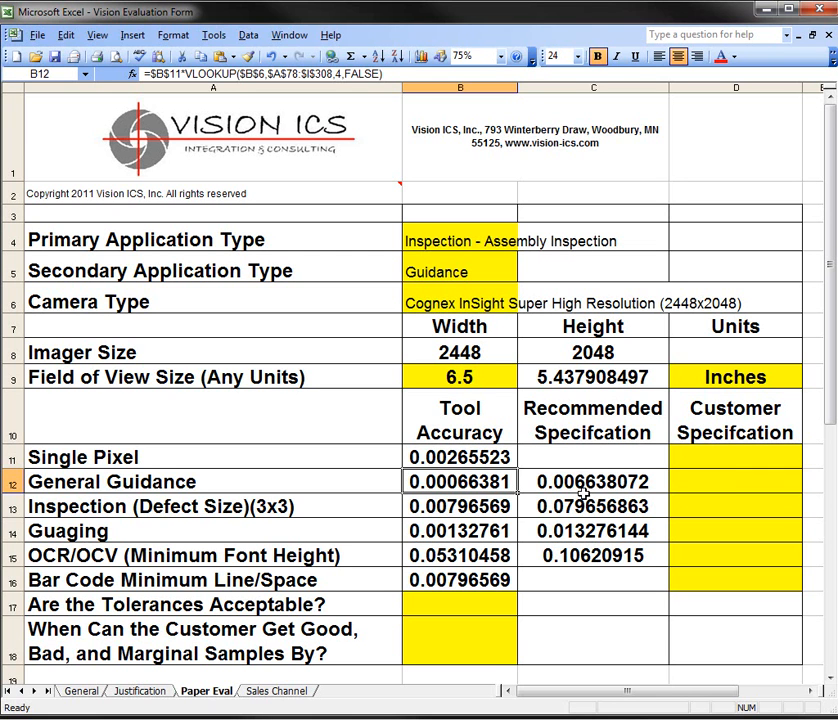
{"action": "mouse_move", "coordinate": [588, 488]}
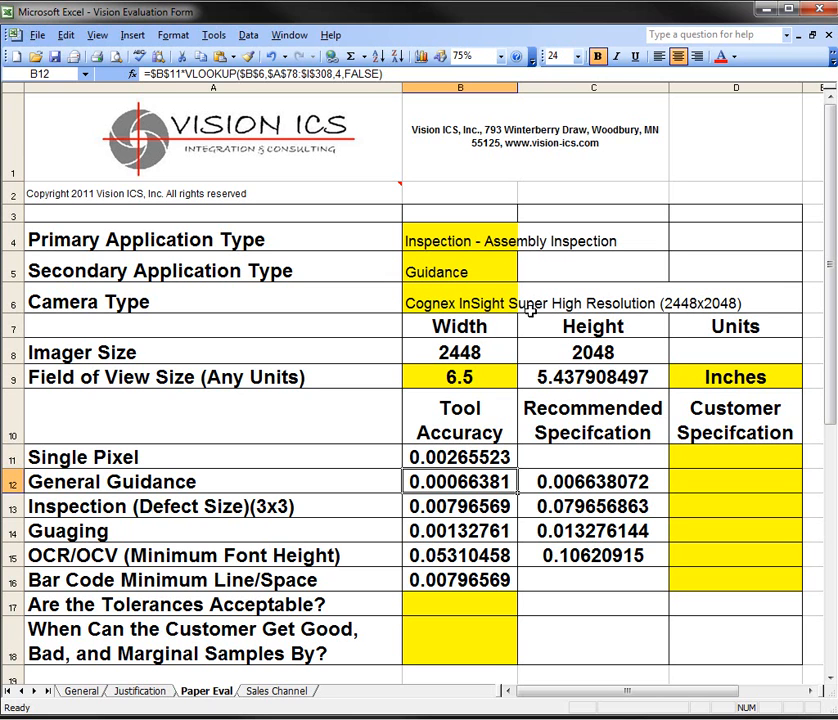
{"action": "left_click", "coordinate": [520, 302]}
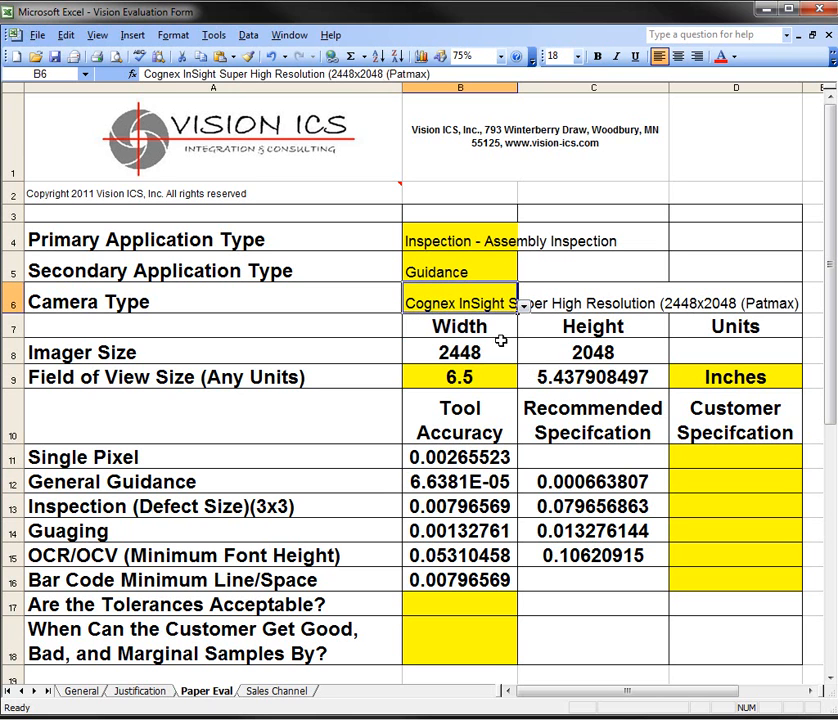
{"action": "mouse_move", "coordinate": [548, 496]}
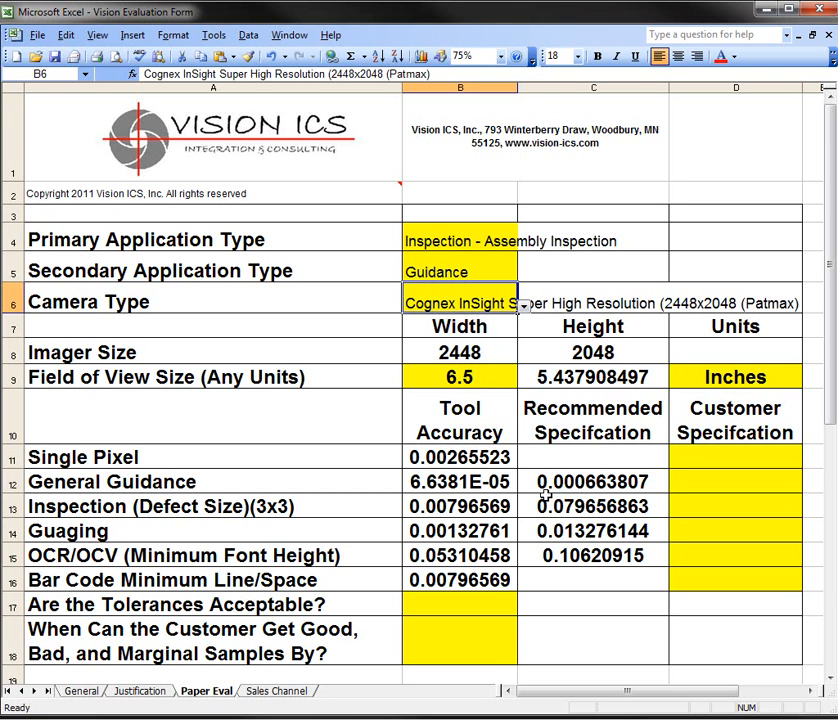
{"action": "mouse_move", "coordinate": [600, 488]}
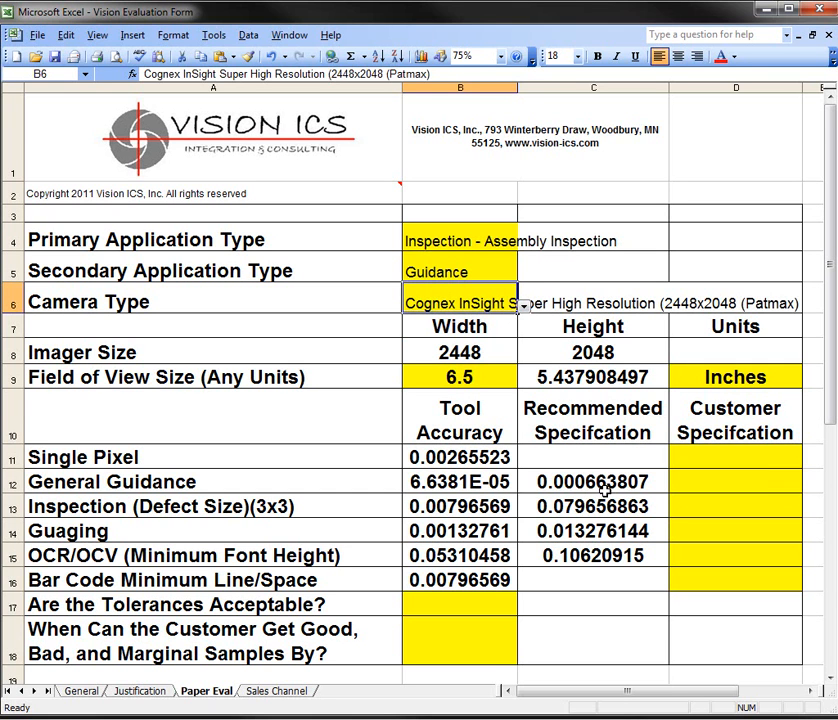
{"action": "mouse_move", "coordinate": [556, 518]}
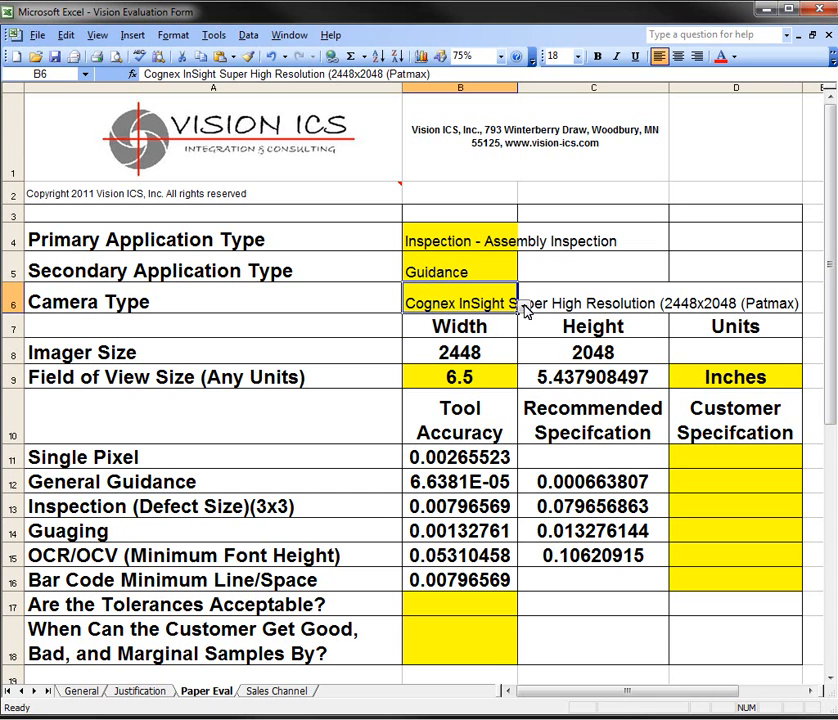
Step: Change the camera type to the Cognex InSight Super High Resolution (2448x2048) Patmax model
{"action": "left_click", "coordinate": [520, 302]}
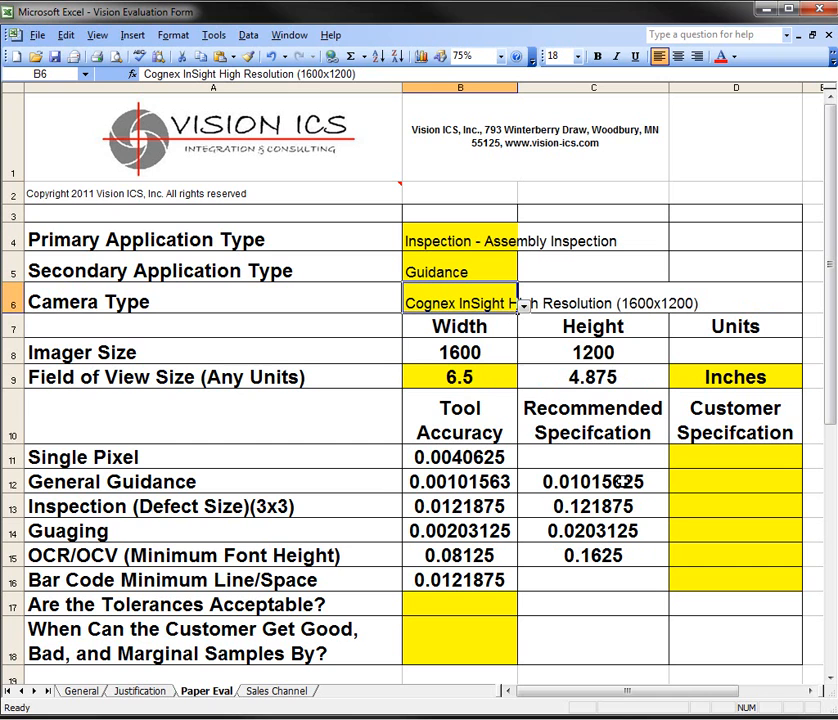
{"action": "mouse_move", "coordinate": [572, 490]}
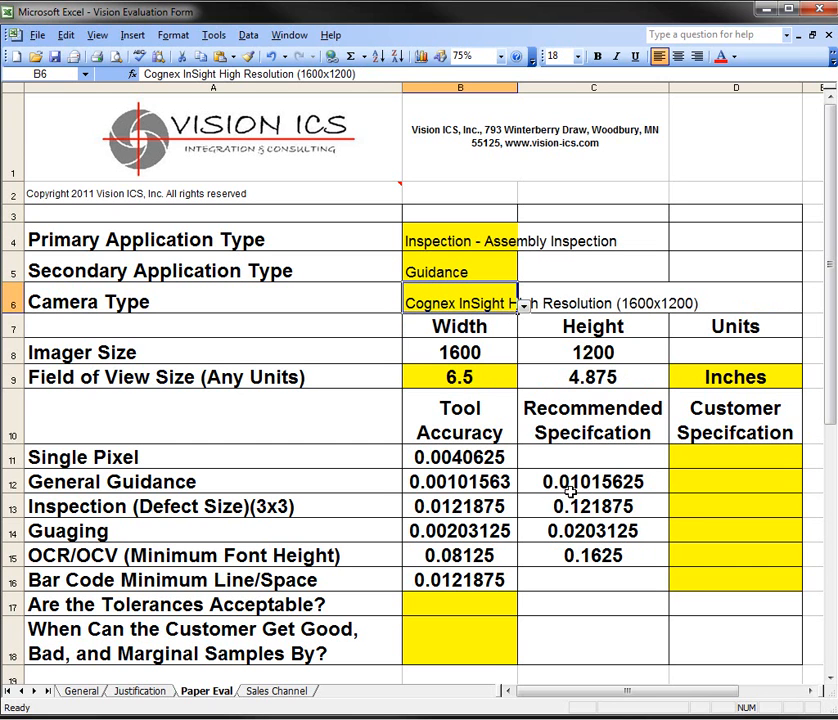
{"action": "mouse_move", "coordinate": [596, 502]}
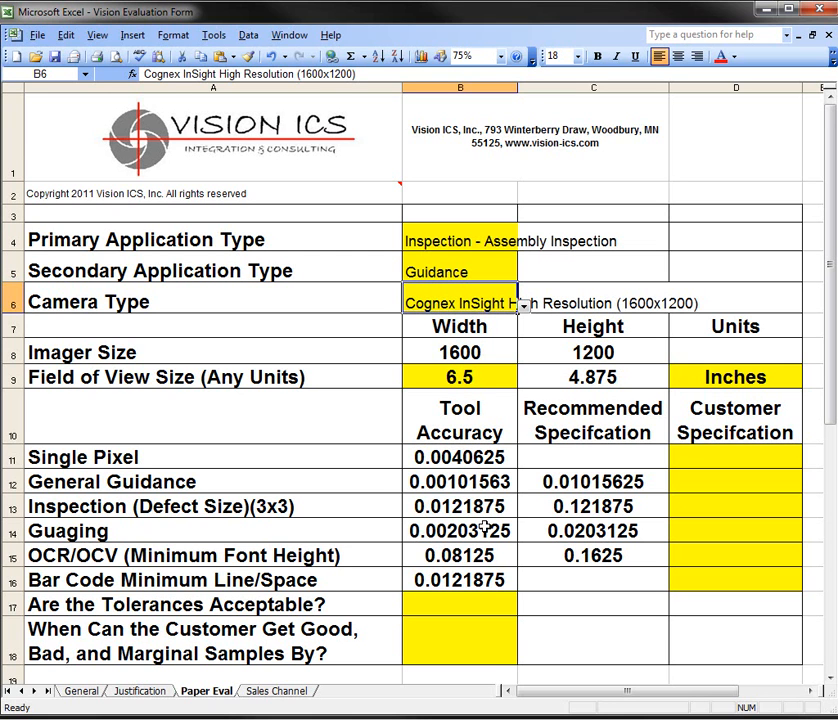
{"action": "mouse_move", "coordinate": [100, 516]}
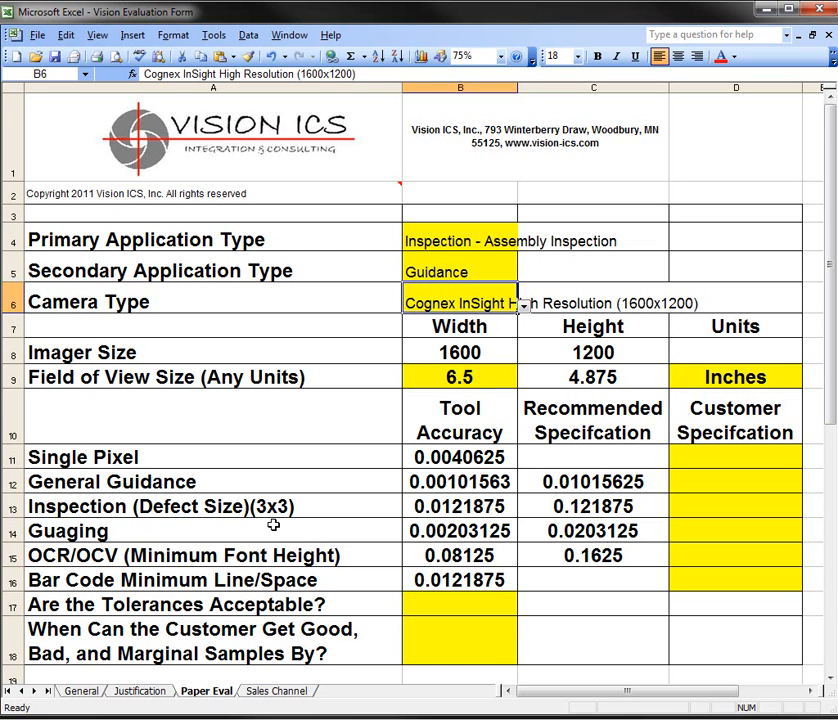
{"action": "mouse_move", "coordinate": [424, 504]}
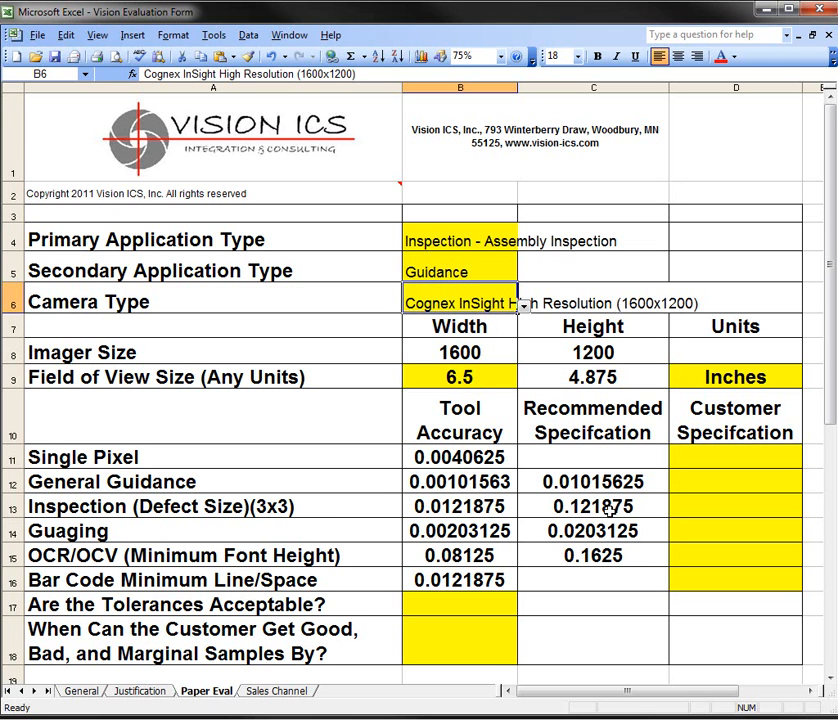
{"action": "mouse_move", "coordinate": [608, 516]}
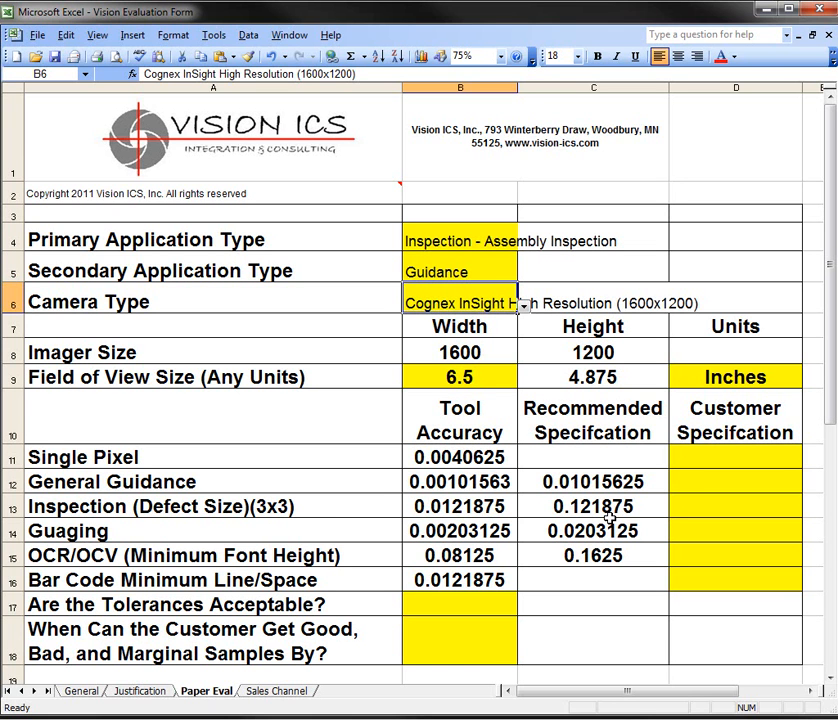
{"action": "mouse_move", "coordinate": [608, 520]}
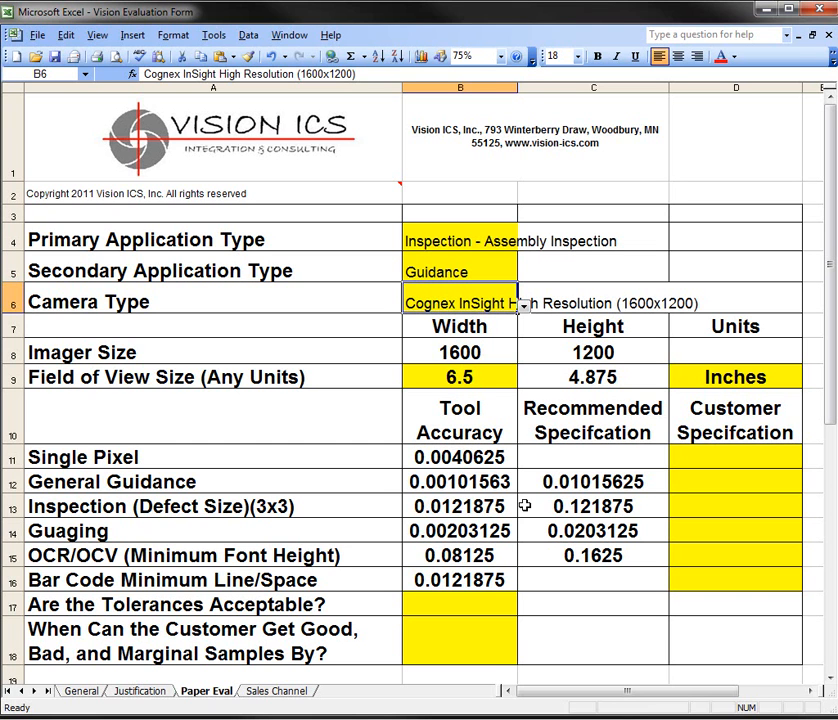
{"action": "mouse_move", "coordinate": [412, 552]}
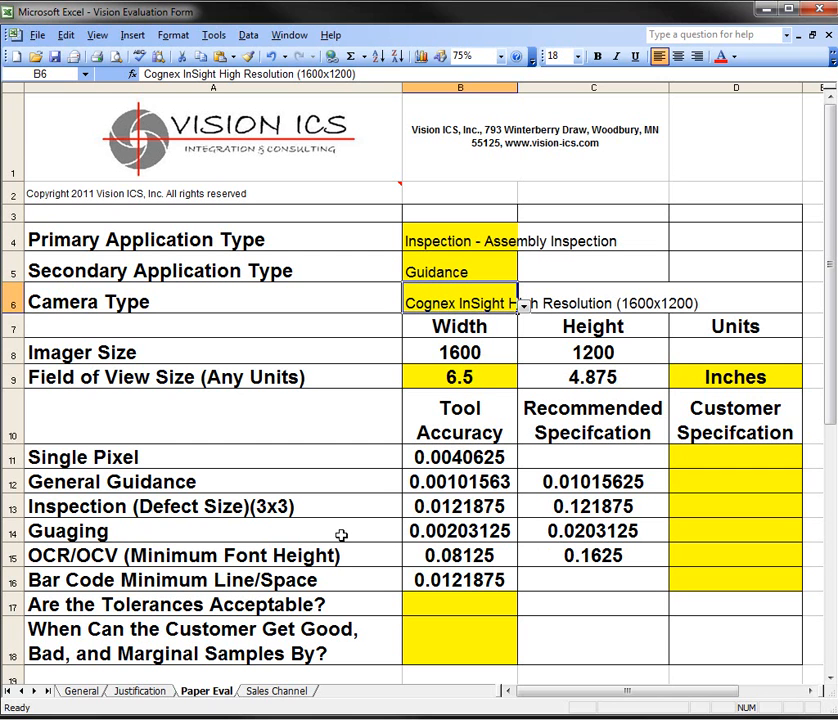
{"action": "mouse_move", "coordinate": [432, 600]}
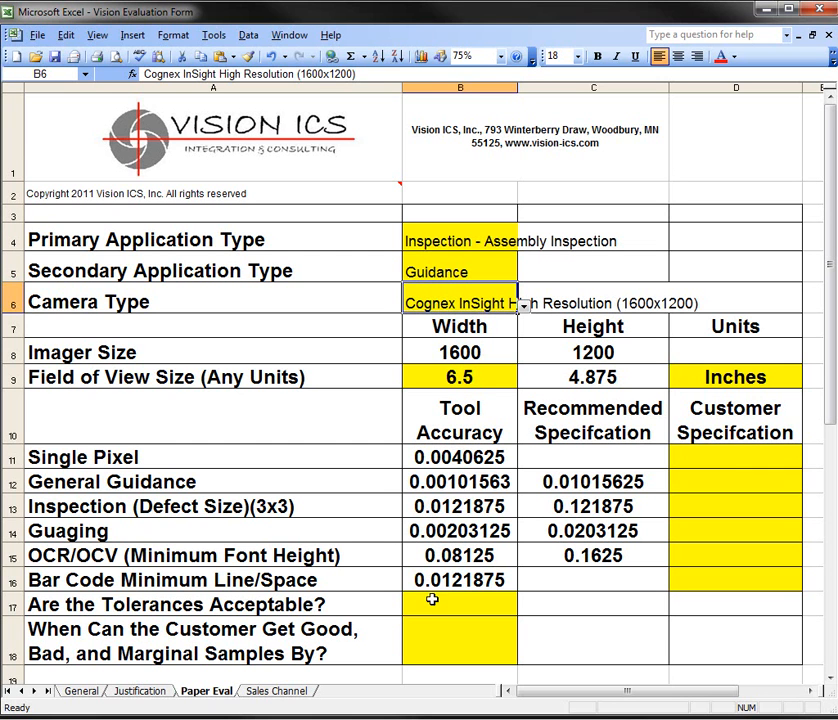
{"action": "mouse_move", "coordinate": [364, 556]}
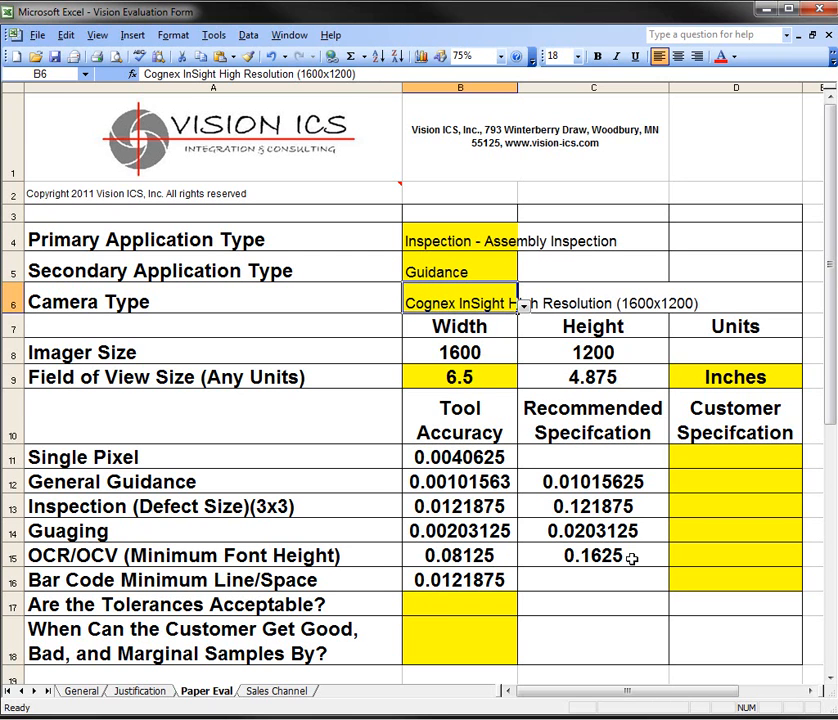
Step: With the 1600x1200 camera selected, check the OCR/OCV recommended specification of 0.1625
{"action": "left_click", "coordinate": [592, 556]}
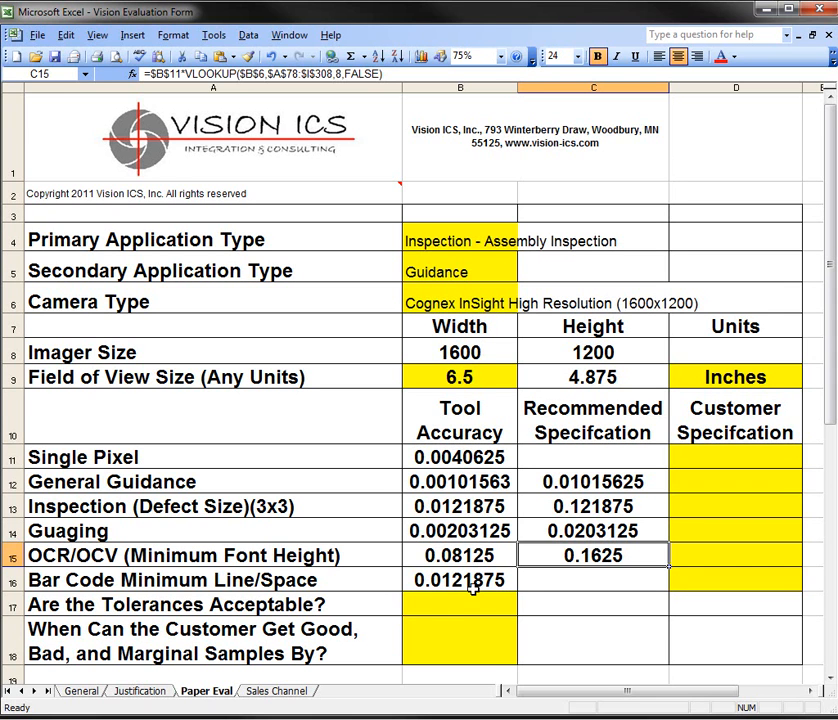
Step: Check the bar code minimum accuracy (0.0121875) and answer Yes to tolerances acceptable
{"action": "left_click", "coordinate": [460, 580]}
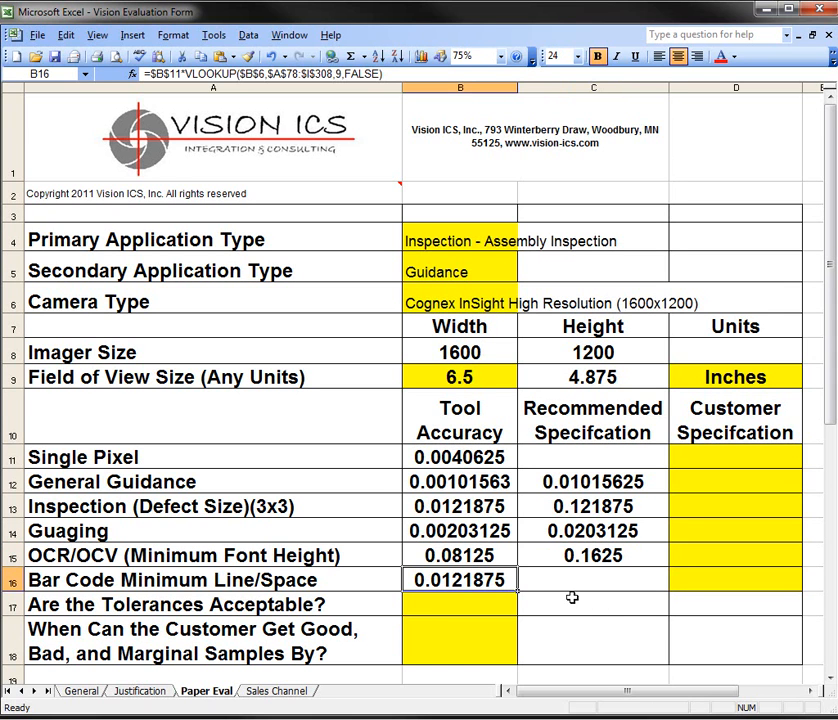
{"action": "mouse_move", "coordinate": [580, 628]}
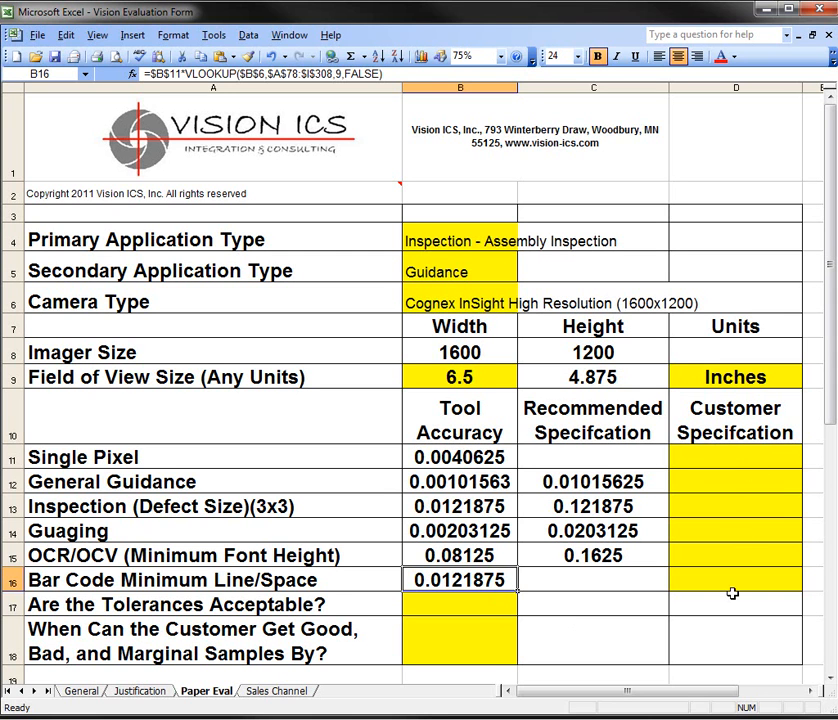
{"action": "mouse_move", "coordinate": [724, 504]}
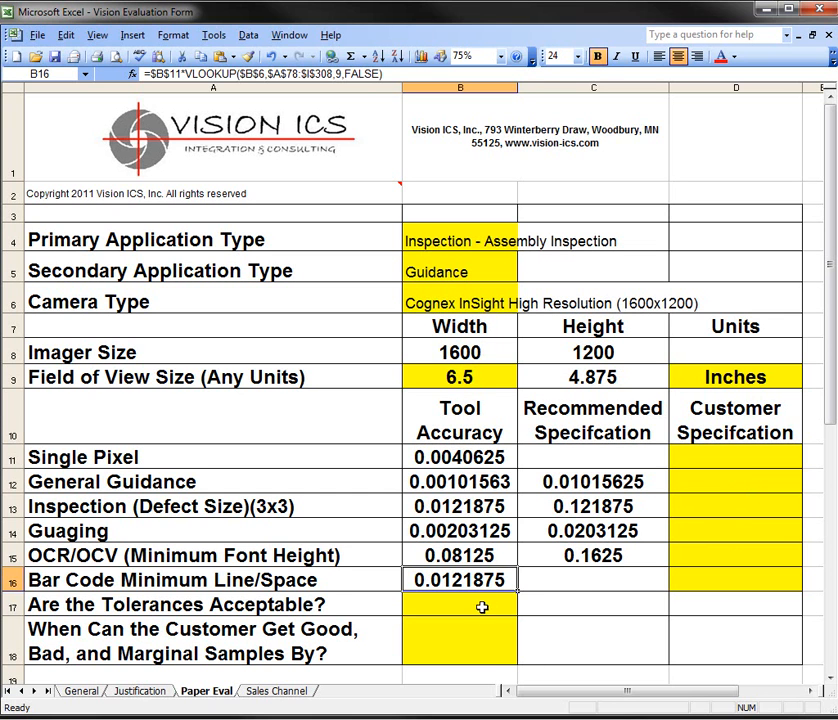
{"action": "mouse_move", "coordinate": [468, 604]}
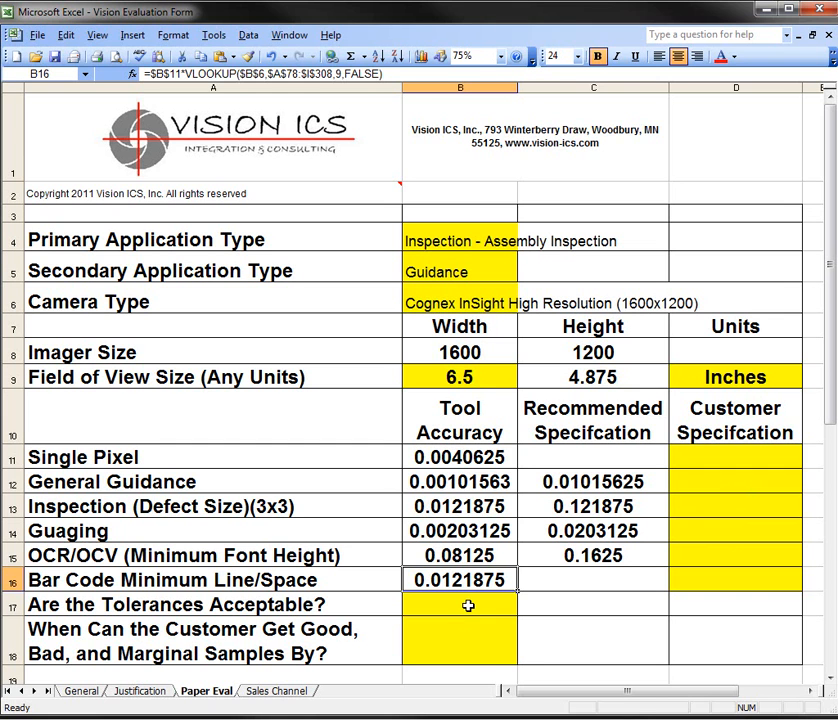
{"action": "type", "text": "Yes"}
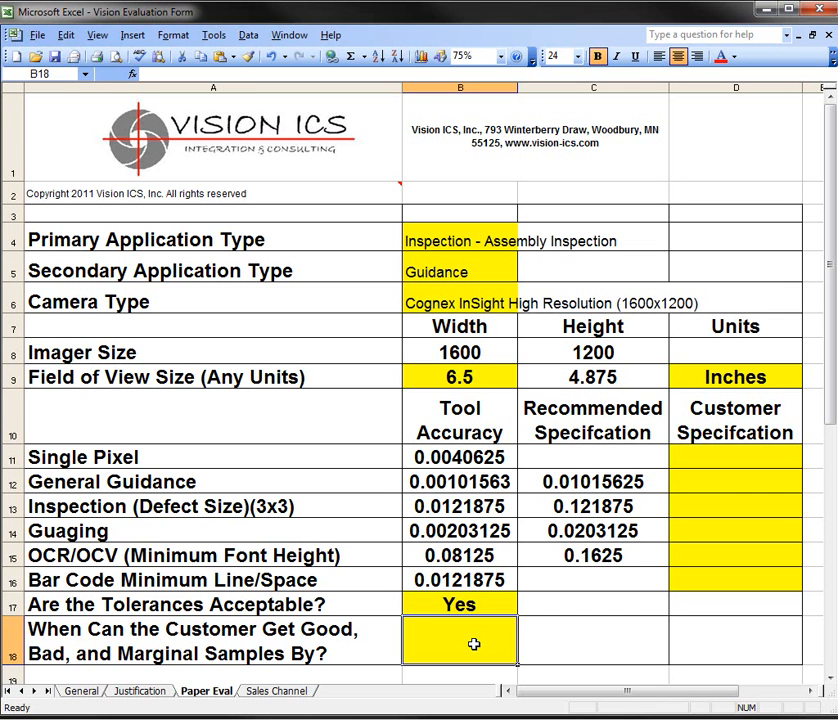
{"action": "mouse_move", "coordinate": [452, 524]}
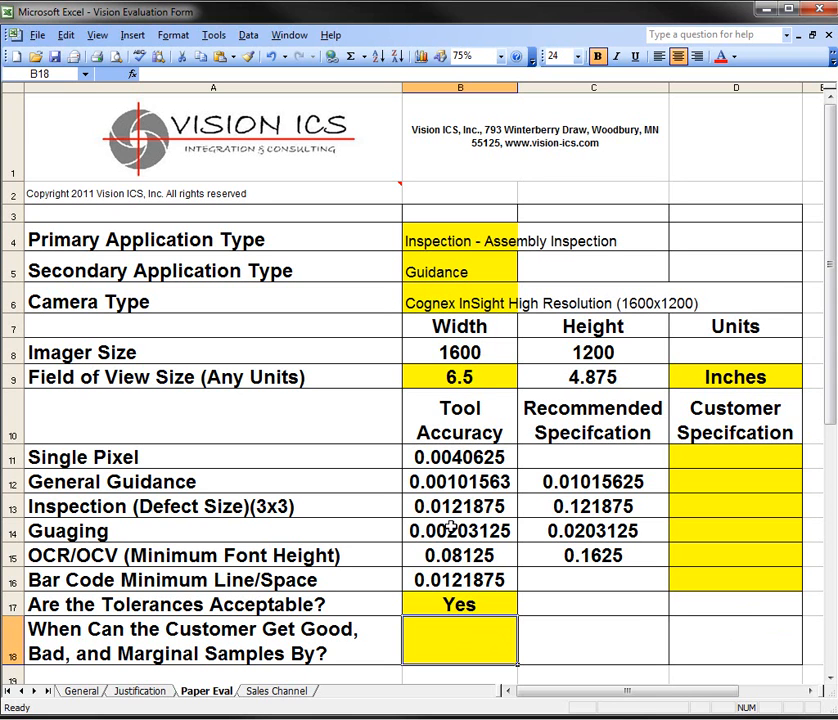